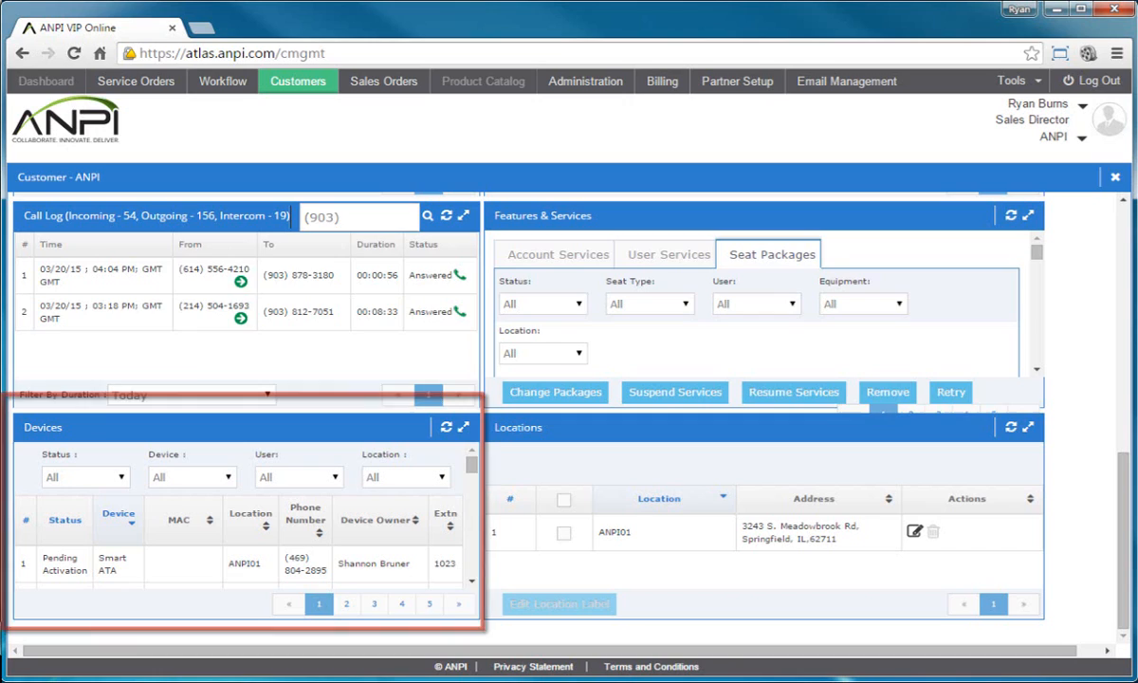
# Step: Check location ANPI01 in the customer's Locations widget
pyautogui.click(664, 254)
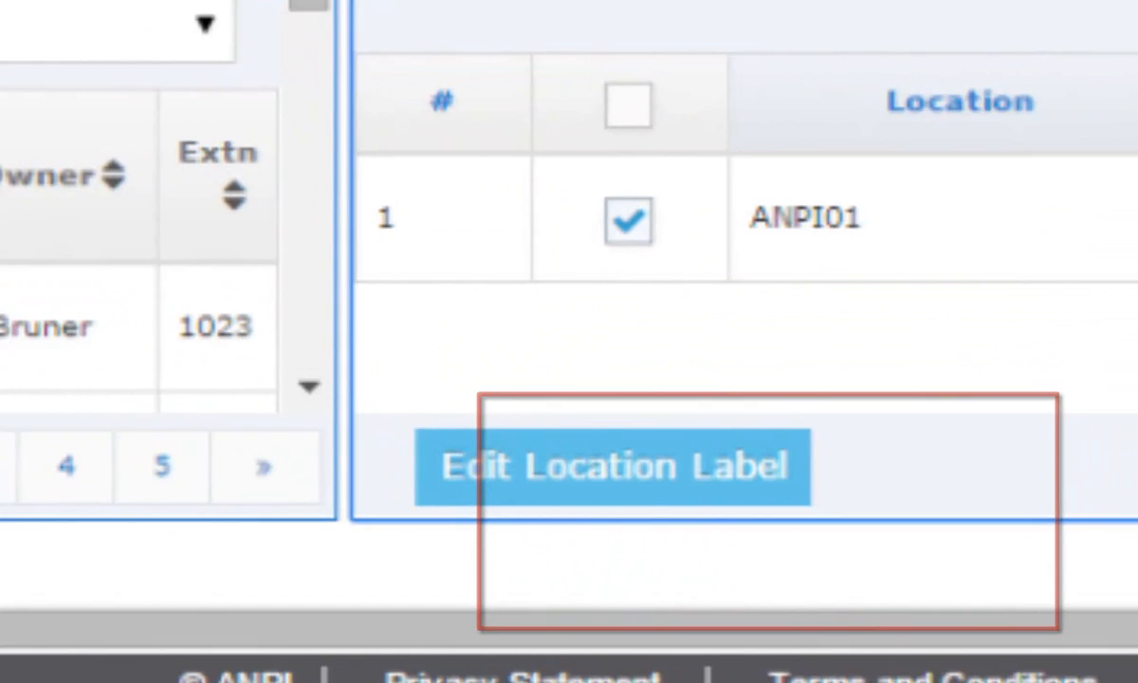
# Step: Edit the label of location ANPI01 and save it, returning to the customer page
pyautogui.scroll(-3)
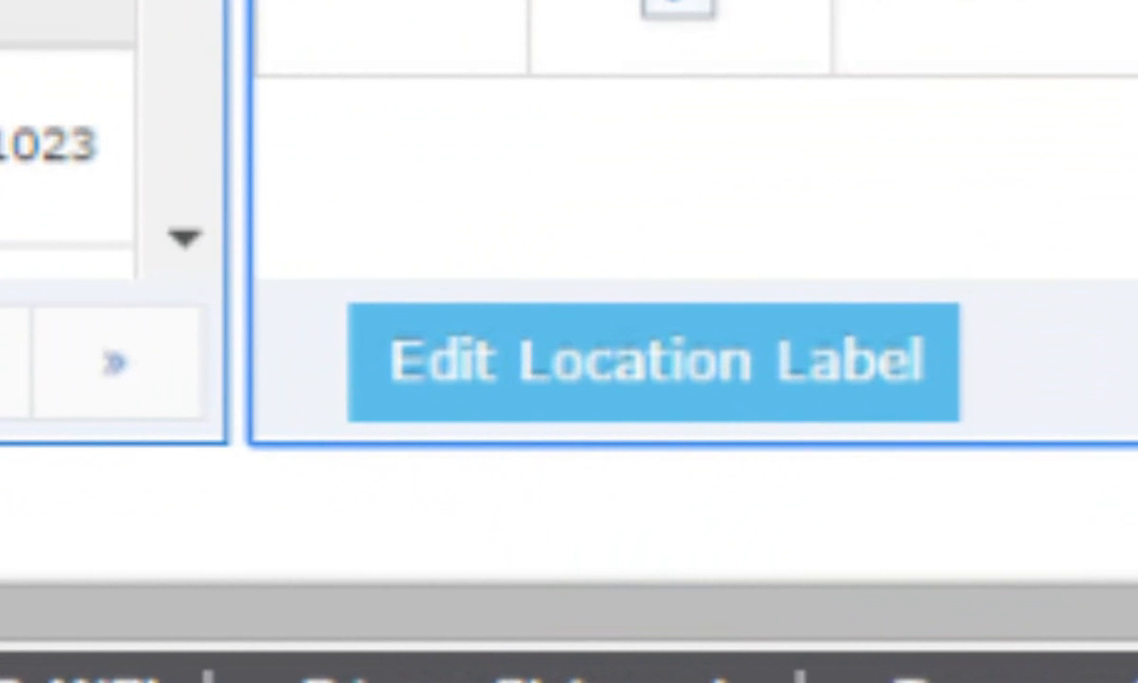
pyautogui.click(538, 603)
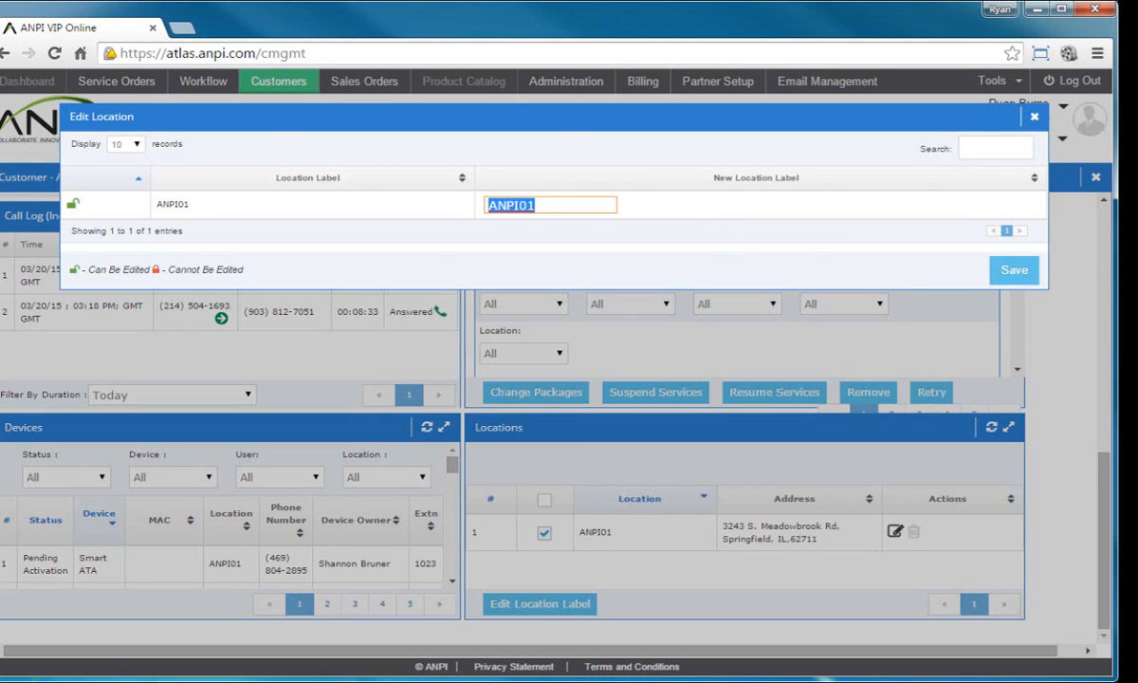
pyautogui.click(1033, 116)
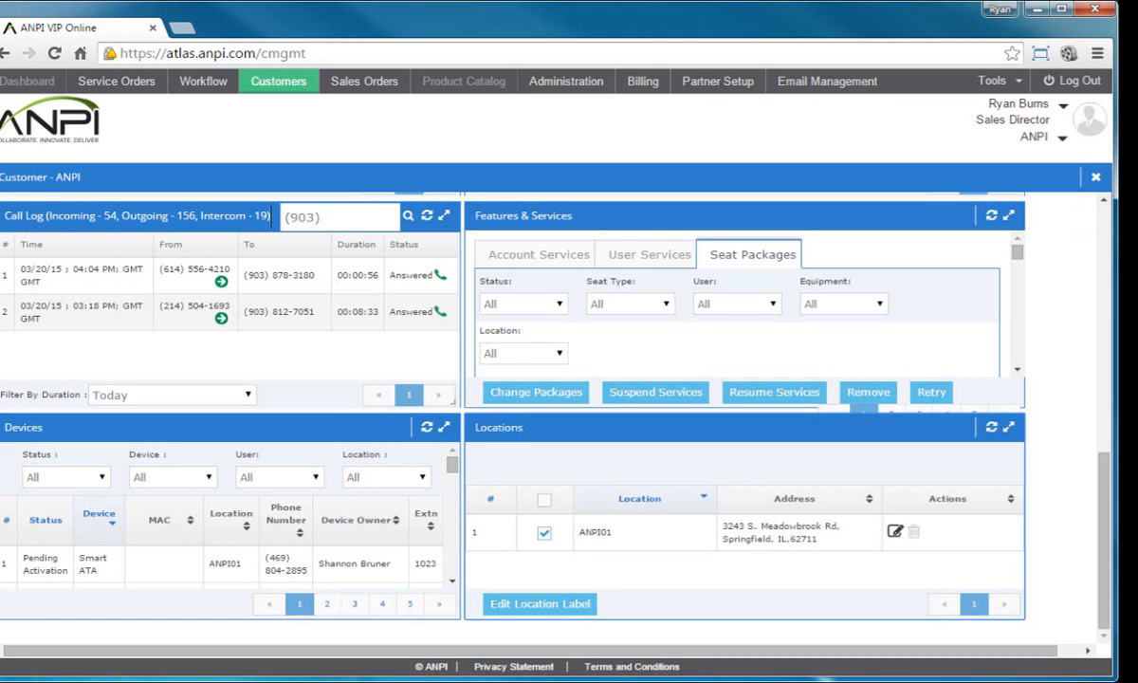